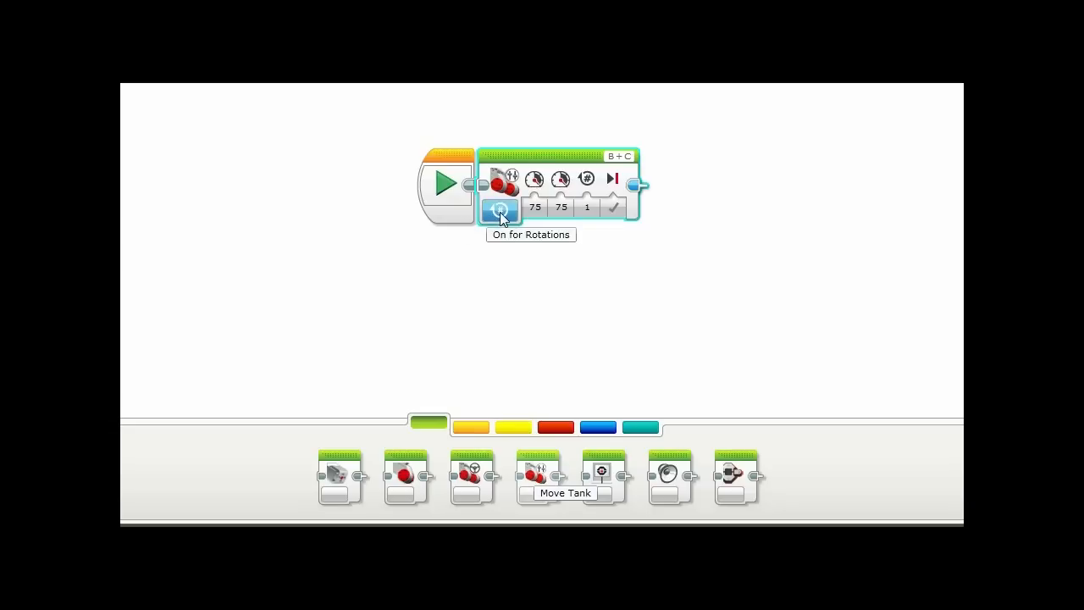
# - Open the Move Tank motor modes and lower the right motor power slider
pyautogui.click(500, 208)
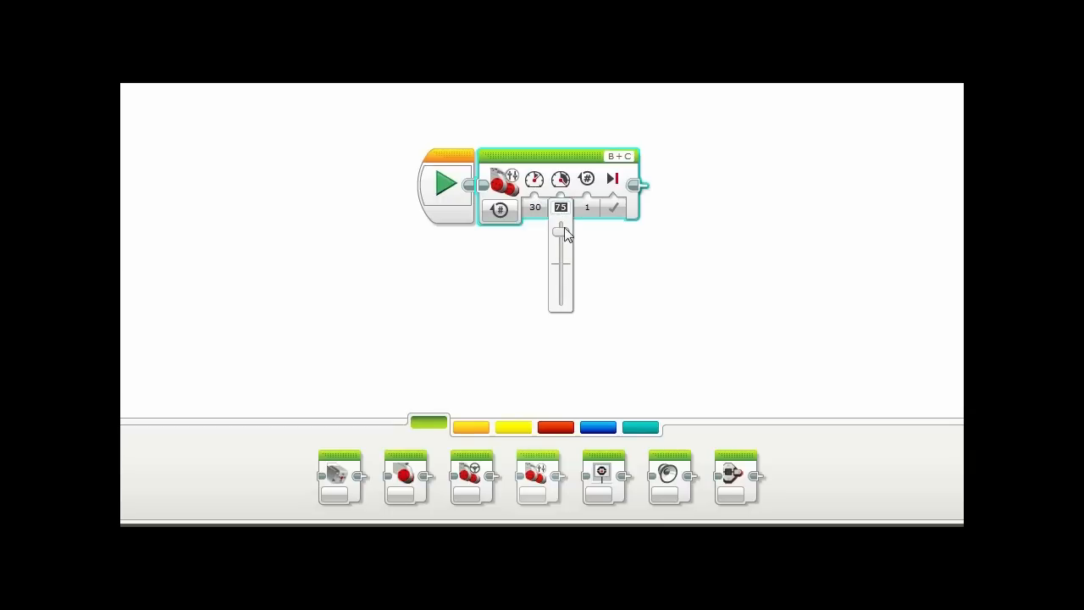
pyautogui.moveTo(557, 230); pyautogui.dragTo(557, 255)
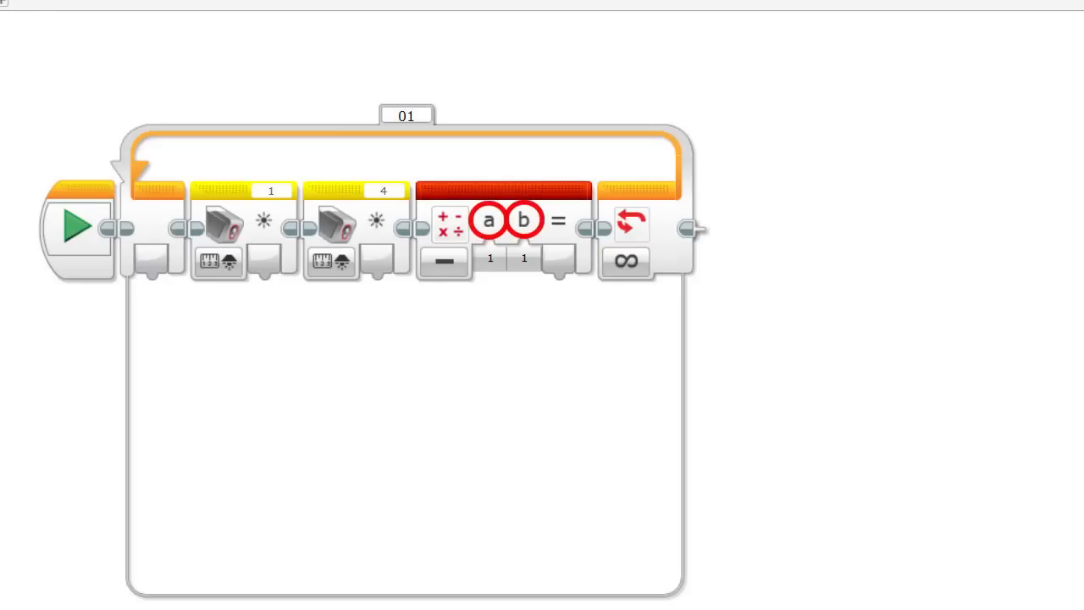
# - Add a Math block after Subtract, set to Multiply with b = -1
pyautogui.click(443, 261)
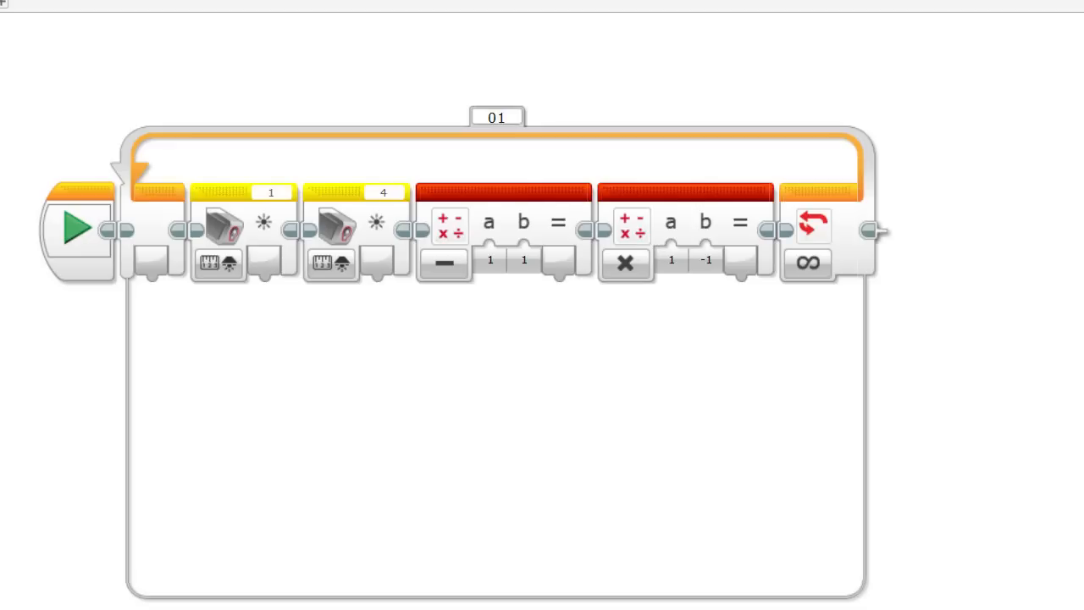
pyautogui.click(626, 263)
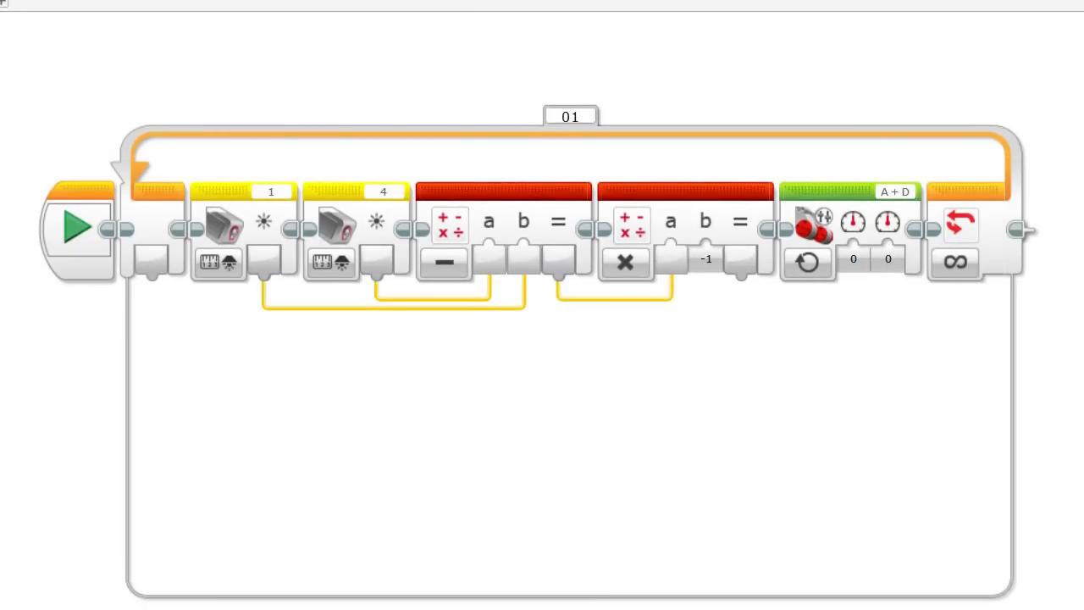
# - Wire a math result into the Move Tank motor power input
pyautogui.click(706, 259)
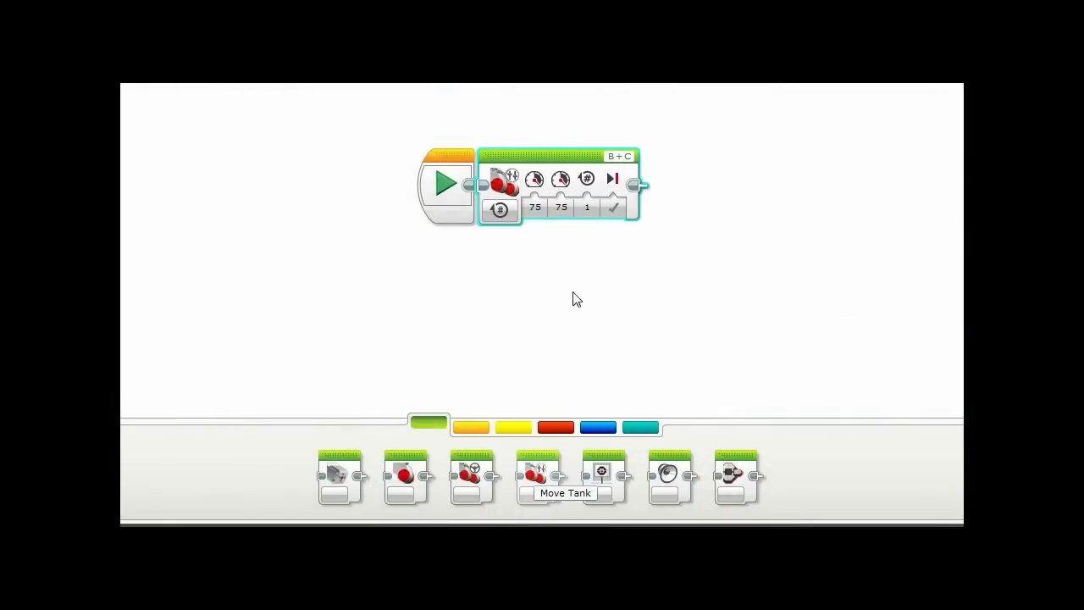
# - Keep Move Tank in On for Rotations mode with both motor powers at 30
pyautogui.click(500, 209)
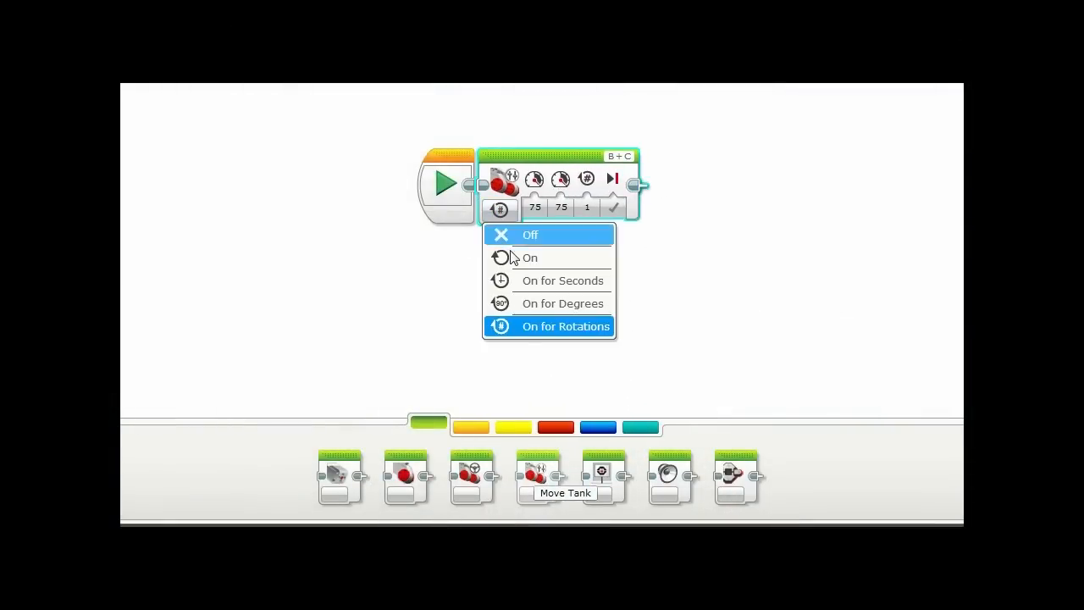
pyautogui.click(565, 327)
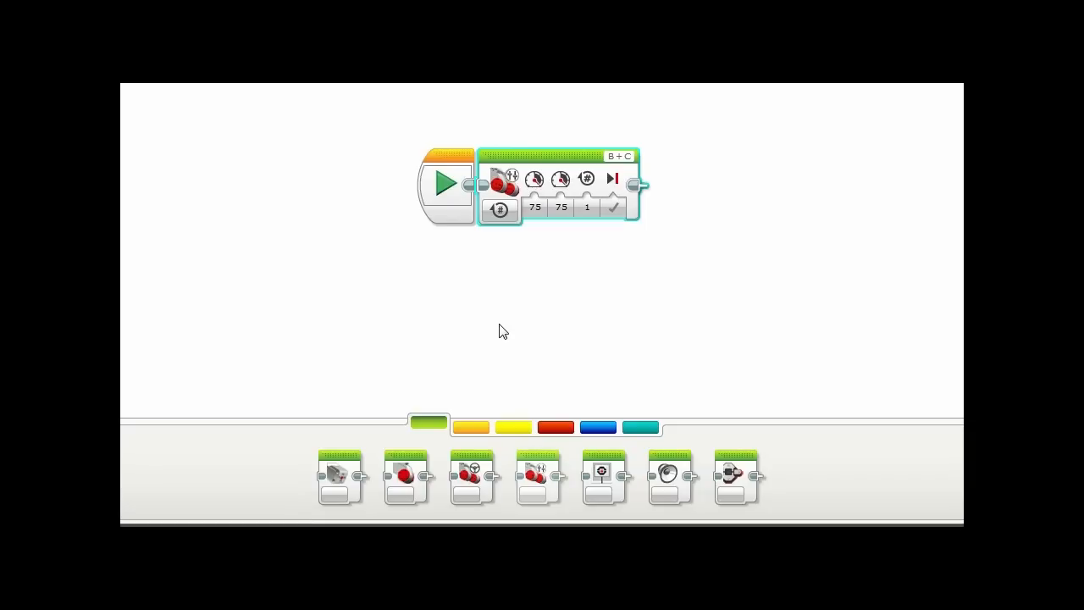
pyautogui.click(534, 208)
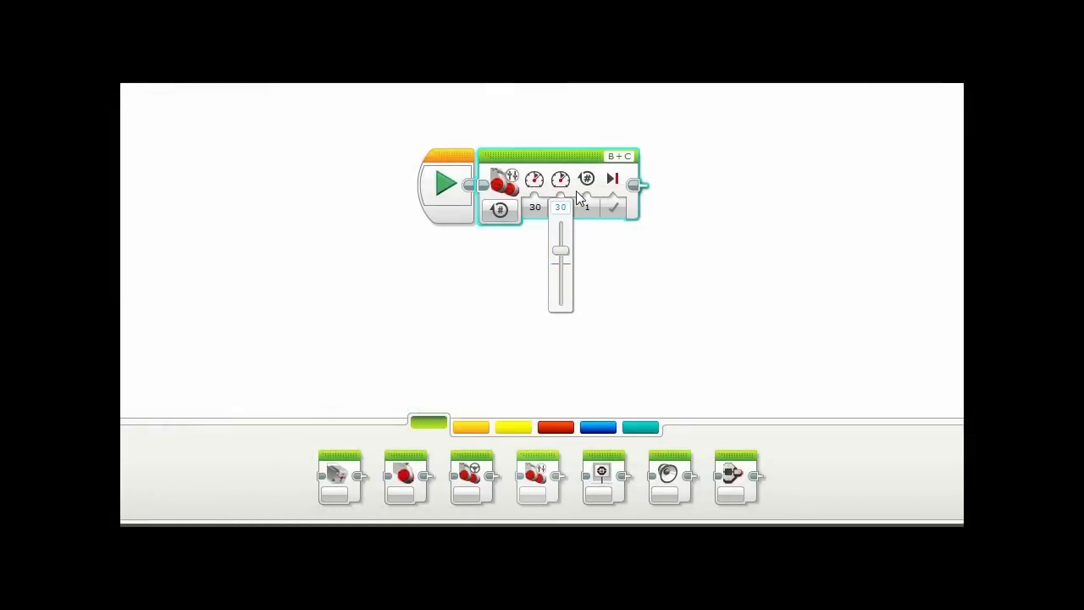
pyautogui.click(597, 223)
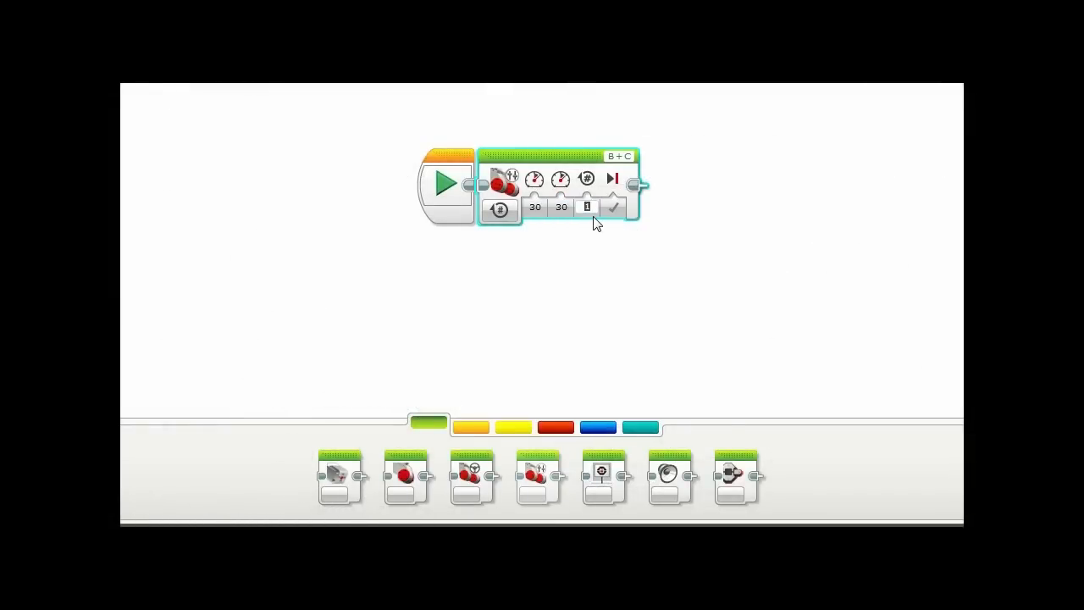